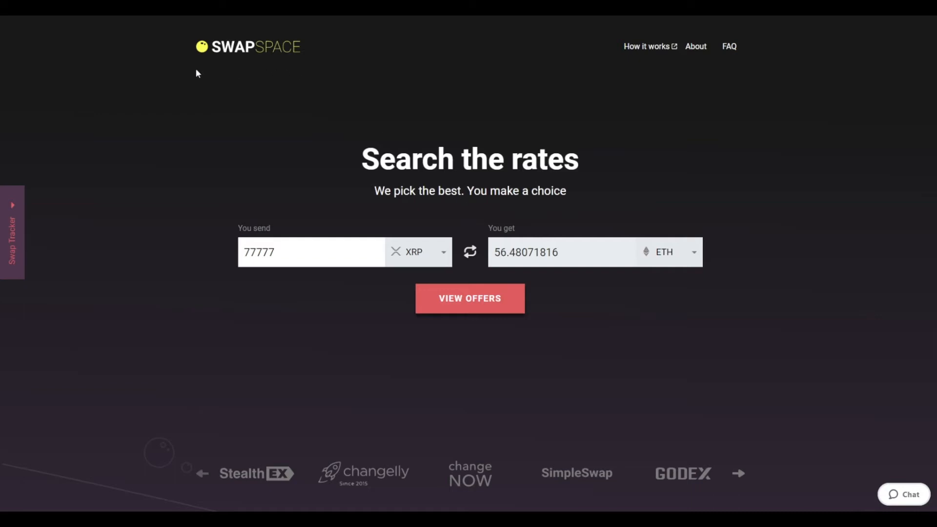
mouse_move(303, 78)
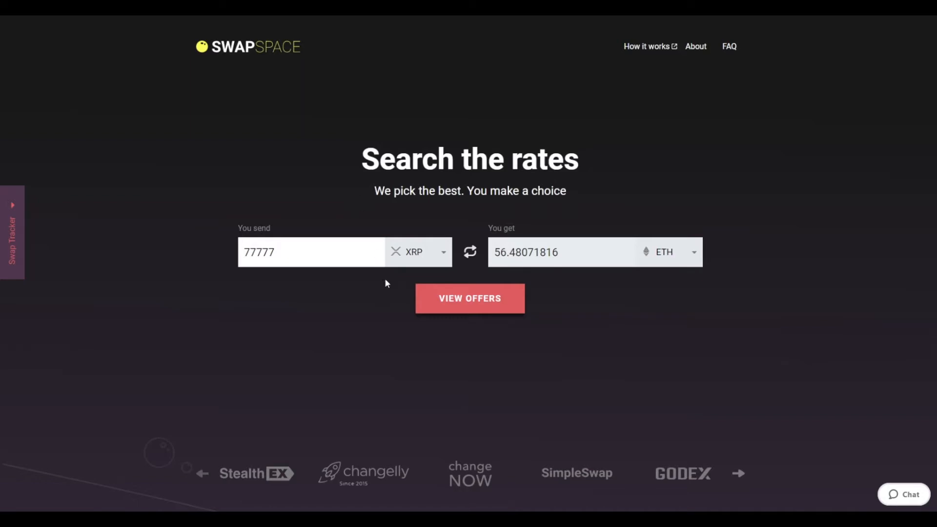
mouse_move(630, 280)
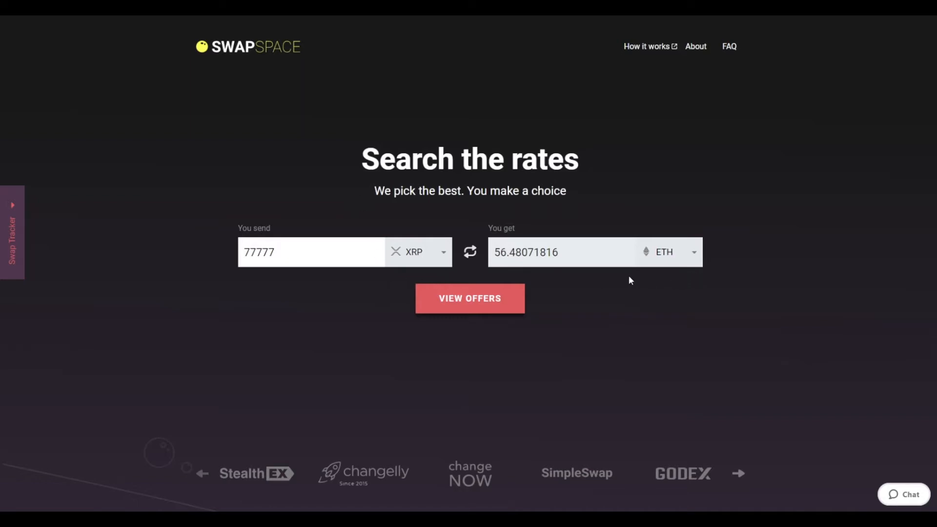
mouse_move(422, 258)
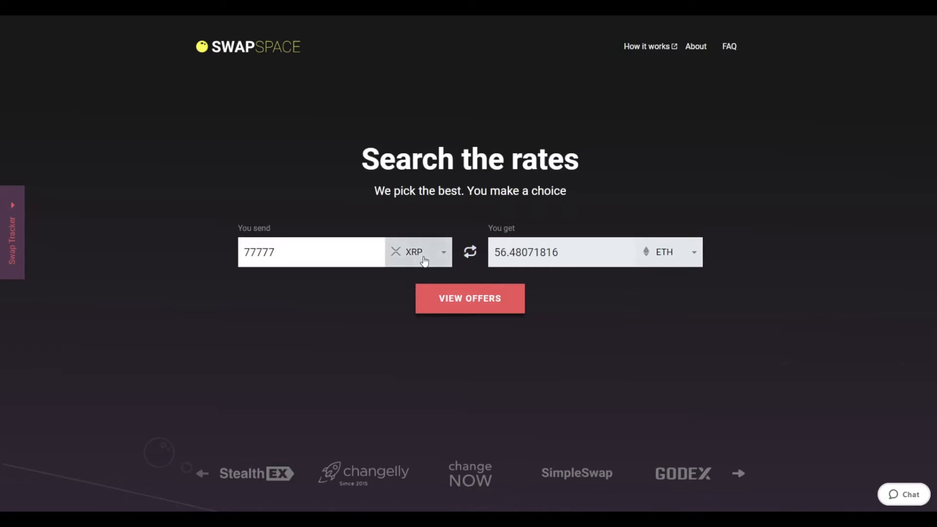
- Search for and choose XRP as the currency to send, refreshing the ETH quote
click(418, 251)
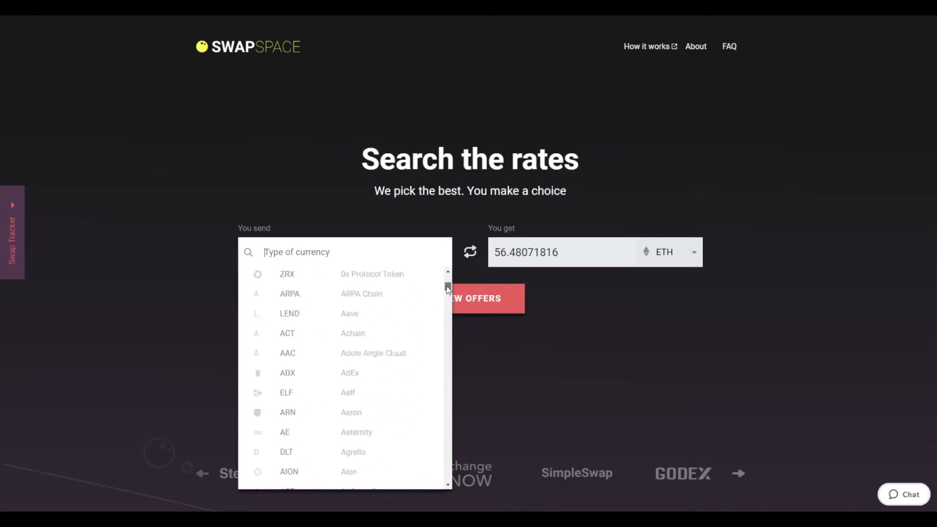
text(XRP)
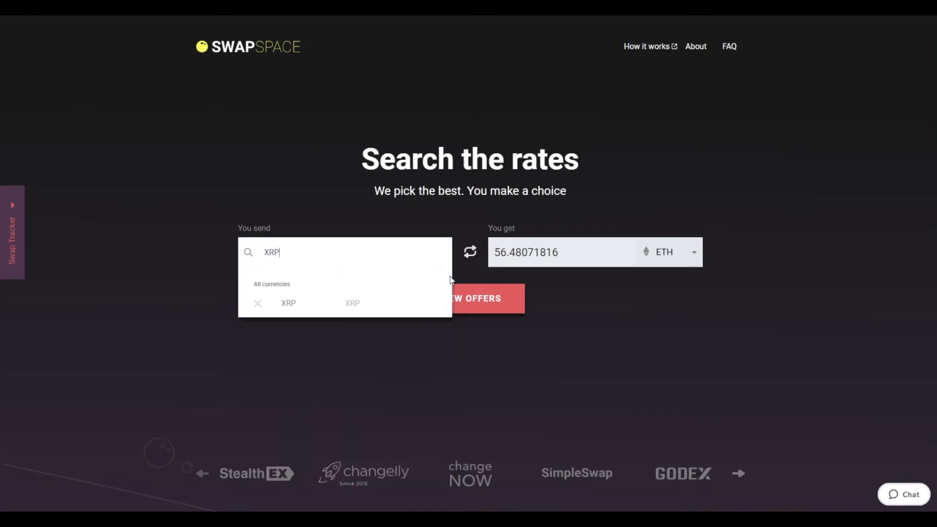
click(287, 303)
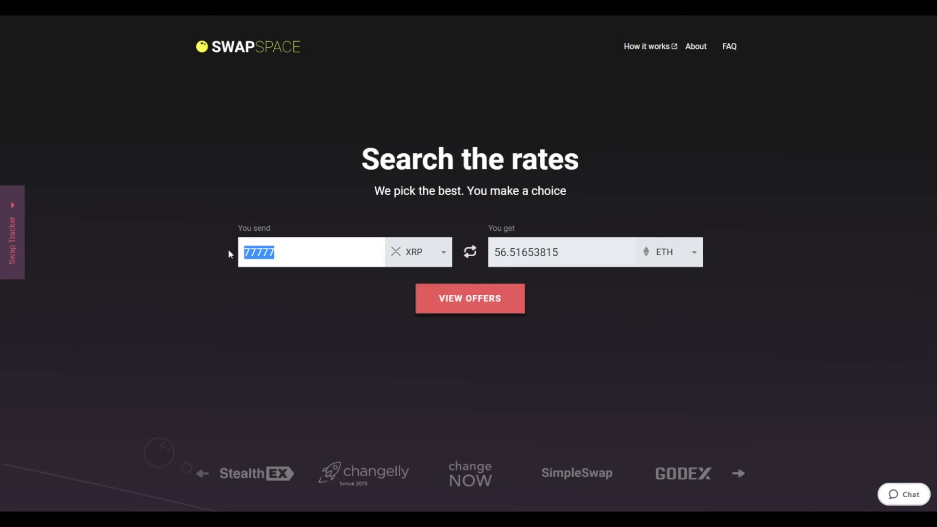
- Enter 10000 XRP to send and keep ETH as the currency received, quoting about 7.28 ETH
text(10000)
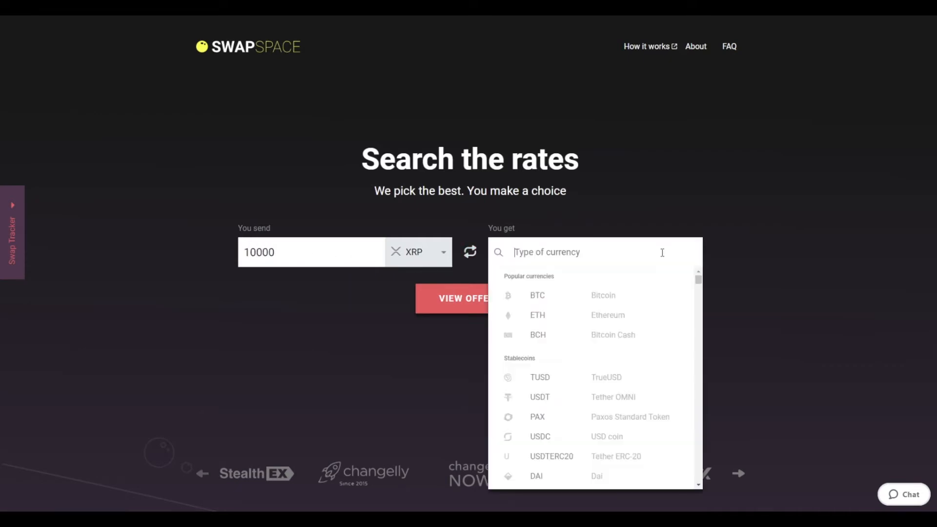
click(537, 315)
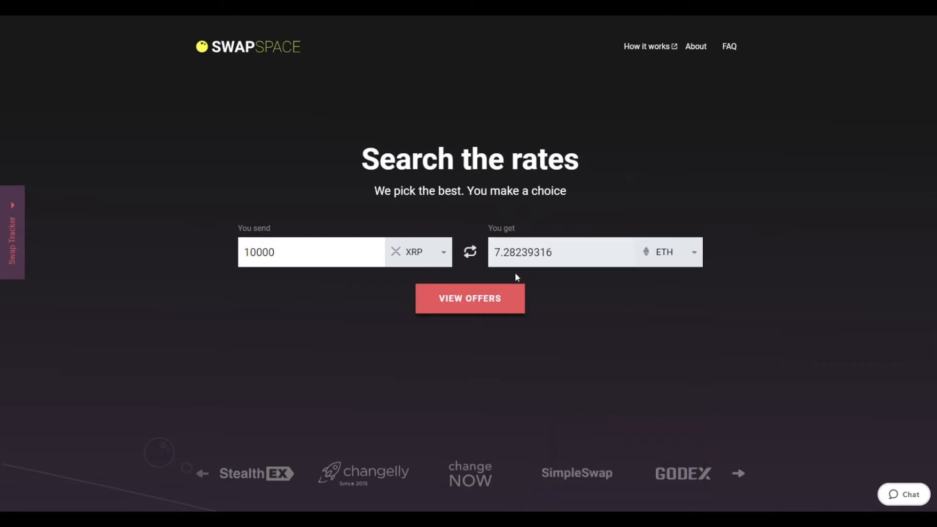
mouse_move(549, 276)
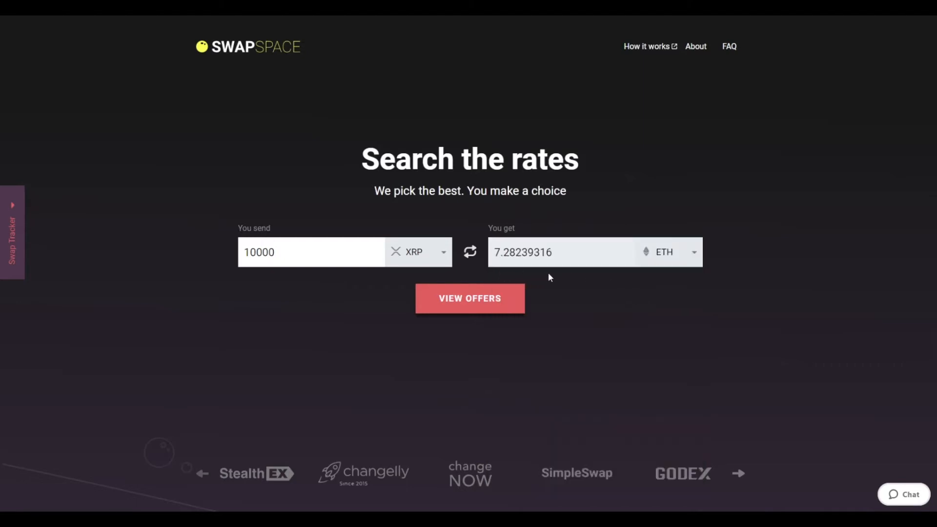
mouse_move(553, 277)
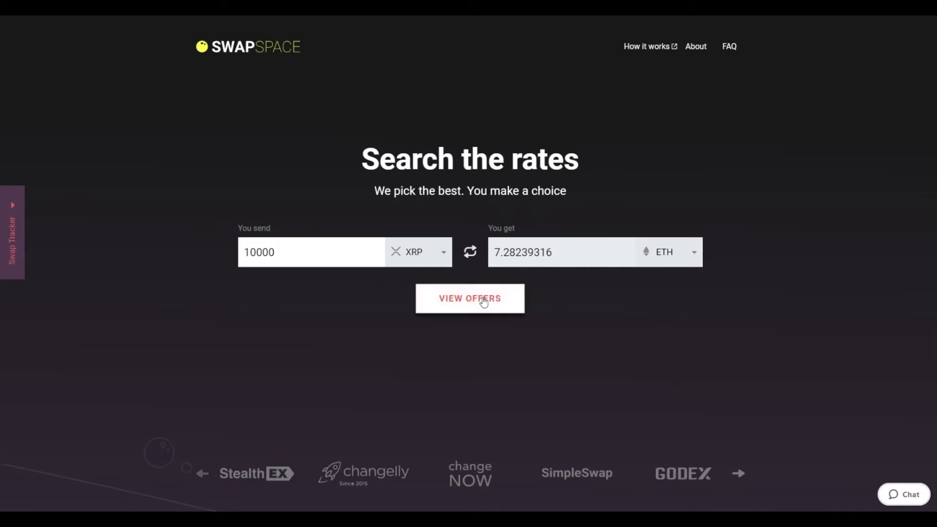
- View the exchange offers and proceed with SimpleSwap to the recipient address step
click(469, 299)
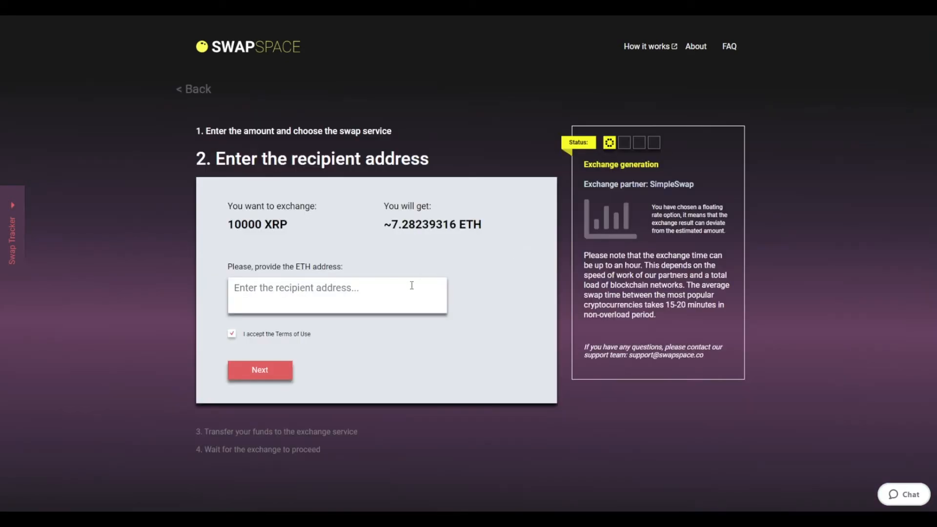
- Enter the ETH recipient address beginning 0x9609fa5 for the 10000 XRP swap
text(0x9609fa57ff571863e483bc050887ed61f949488e)
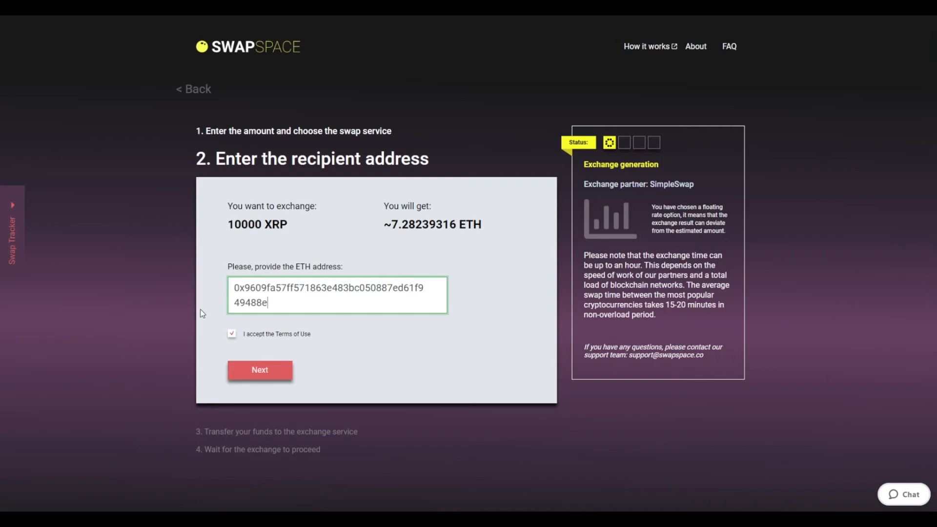
mouse_move(282, 269)
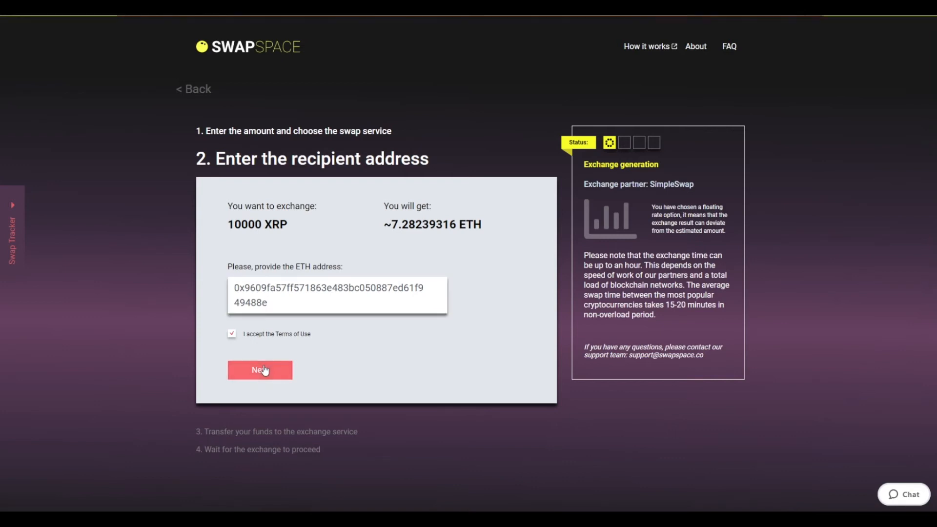
click(260, 369)
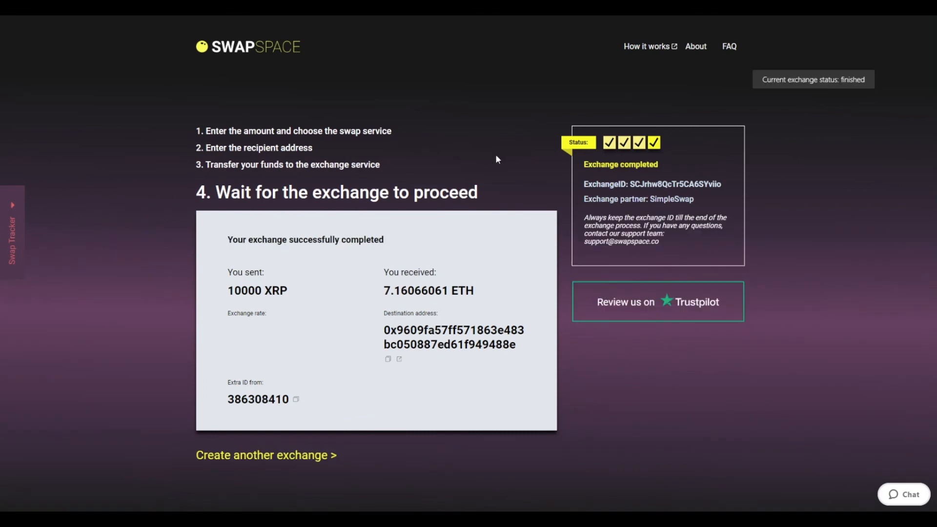
double_click(592, 164)
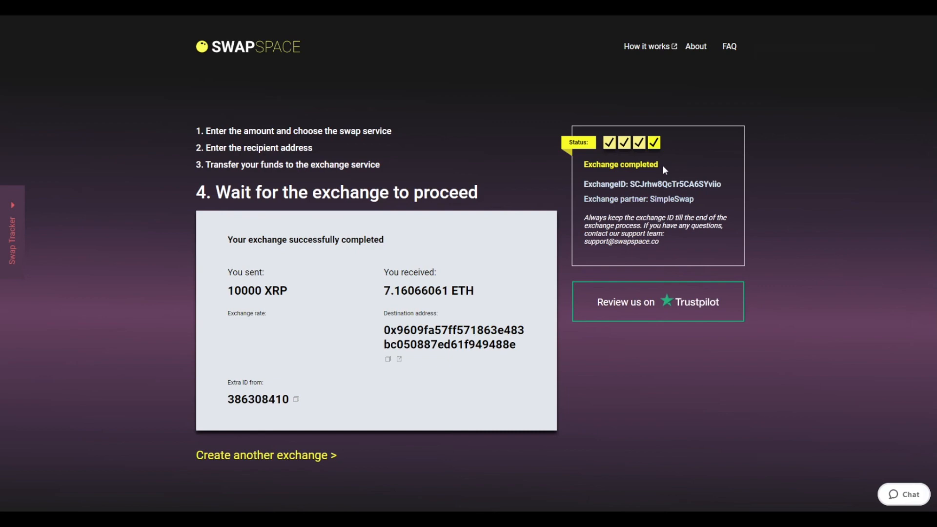
mouse_move(654, 244)
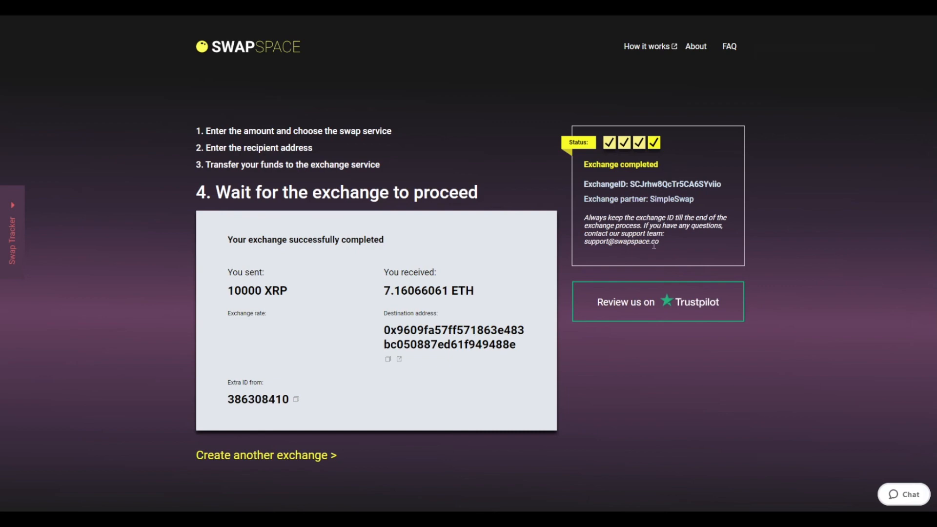
mouse_move(771, 300)
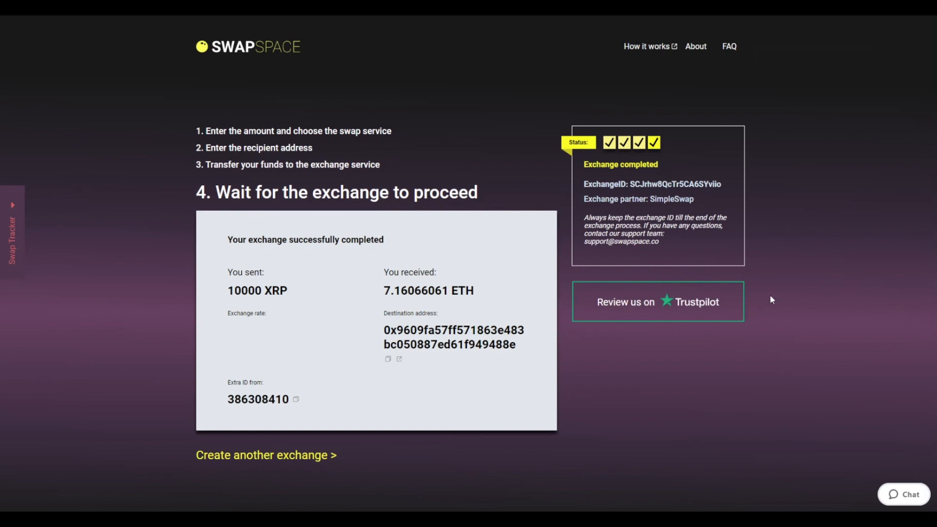